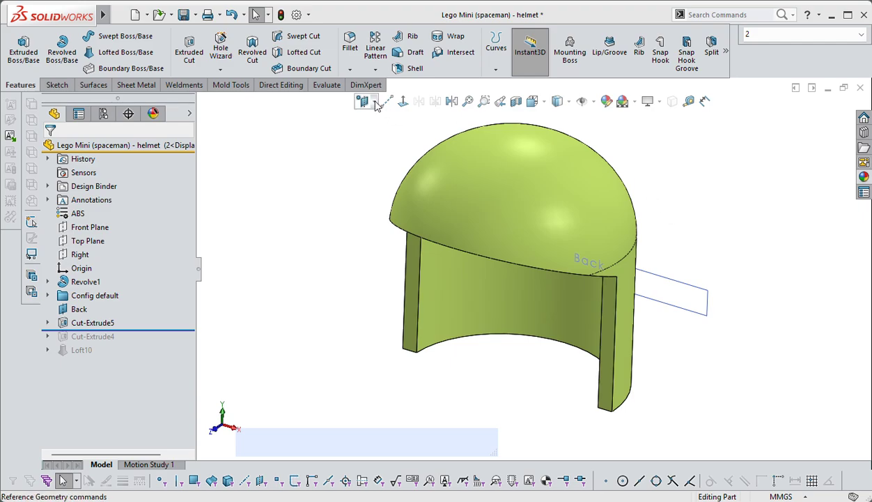
Start a new sketch on the Top Plane of the helmet part
click(362, 100)
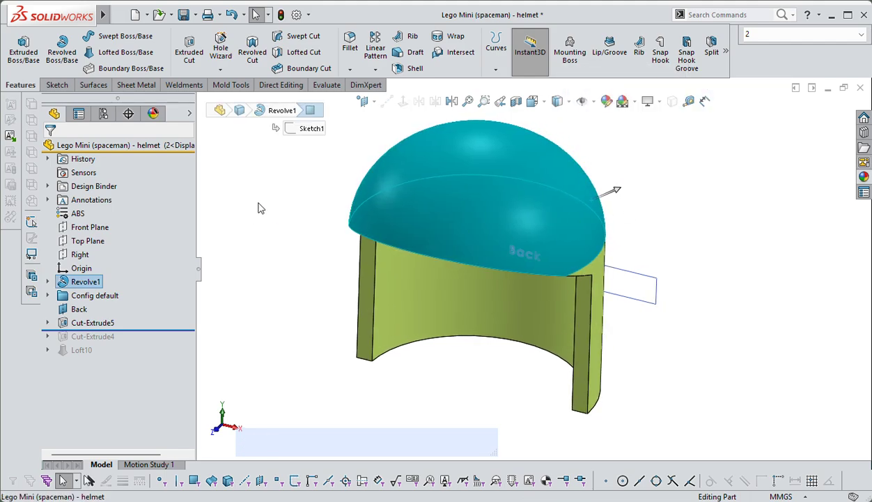
click(88, 240)
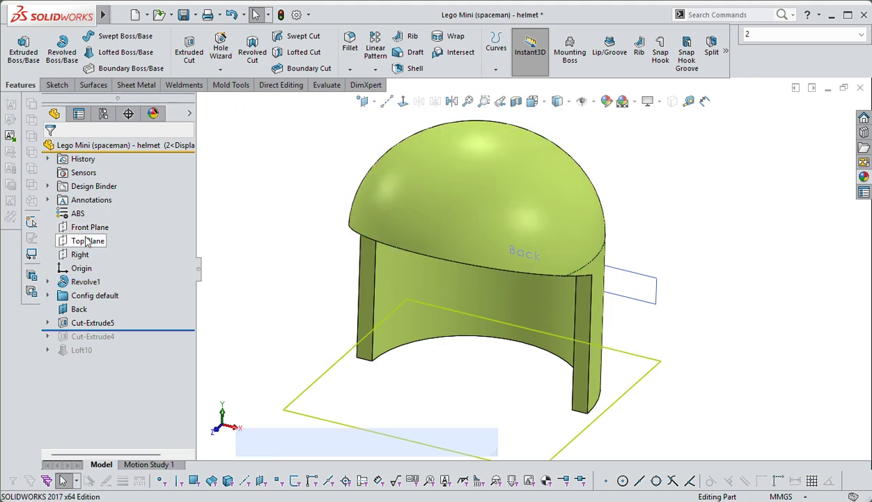
click(87, 239)
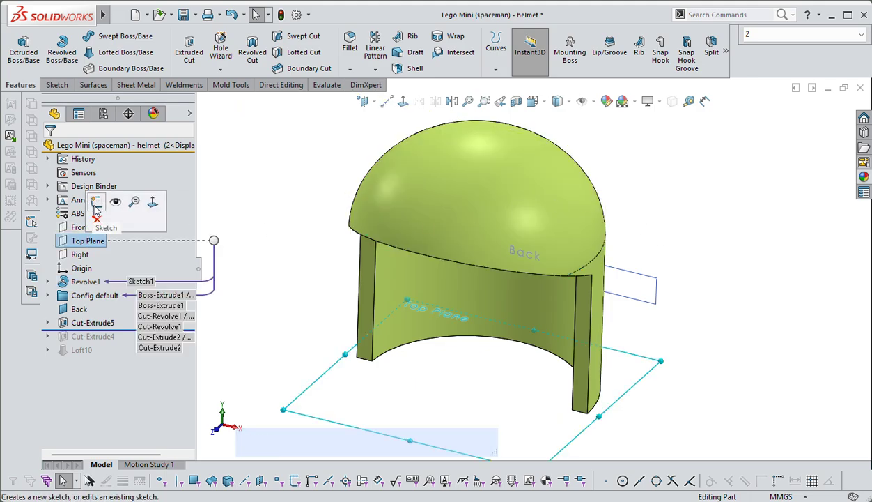
click(94, 200)
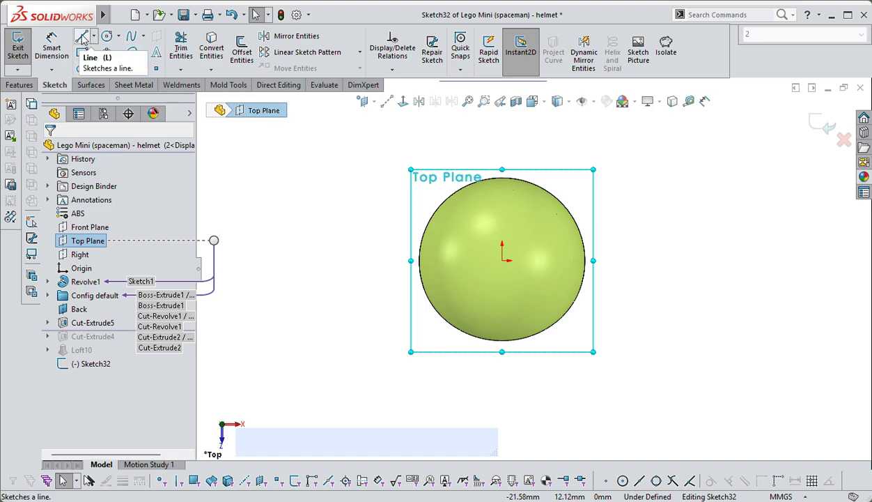
mouse_move(106, 36)
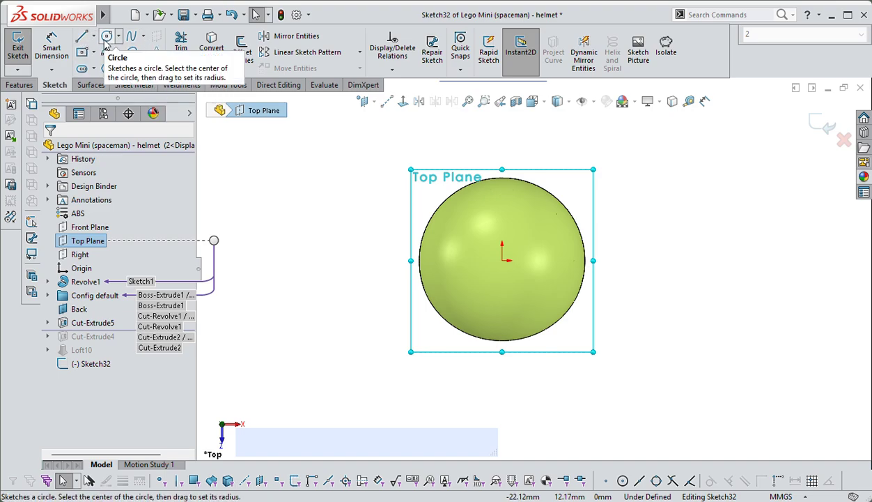
Draw a line from the origin and dimension its length to 3.30 mm
click(83, 37)
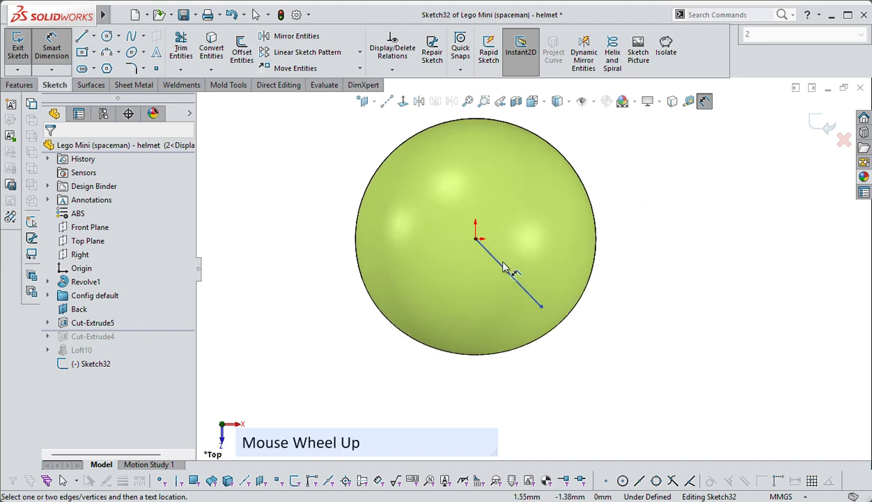
click(540, 305)
text(3.3)
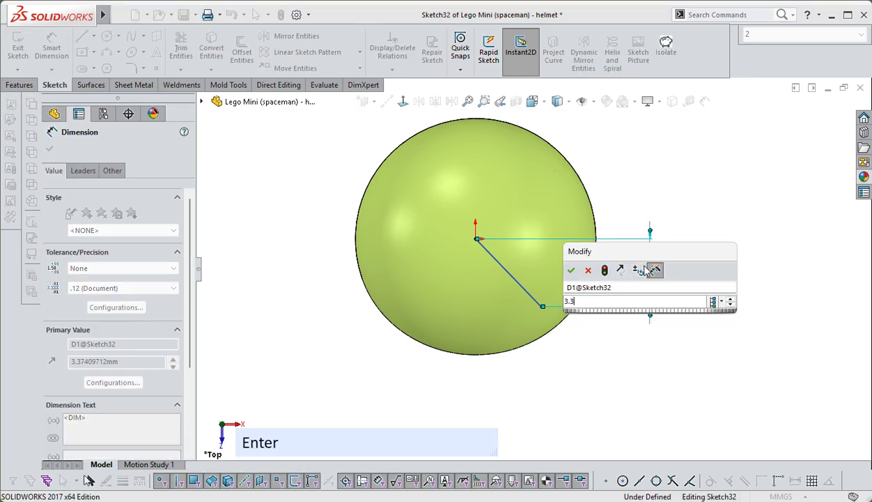
click(571, 270)
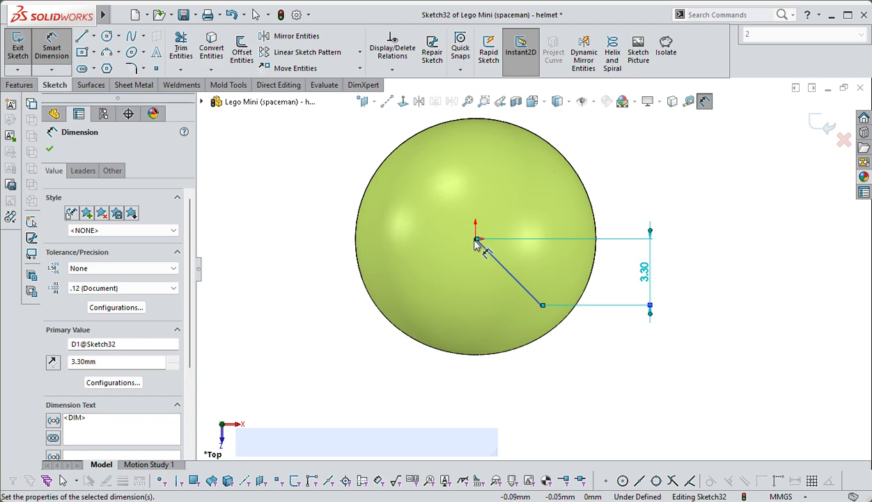
click(543, 304)
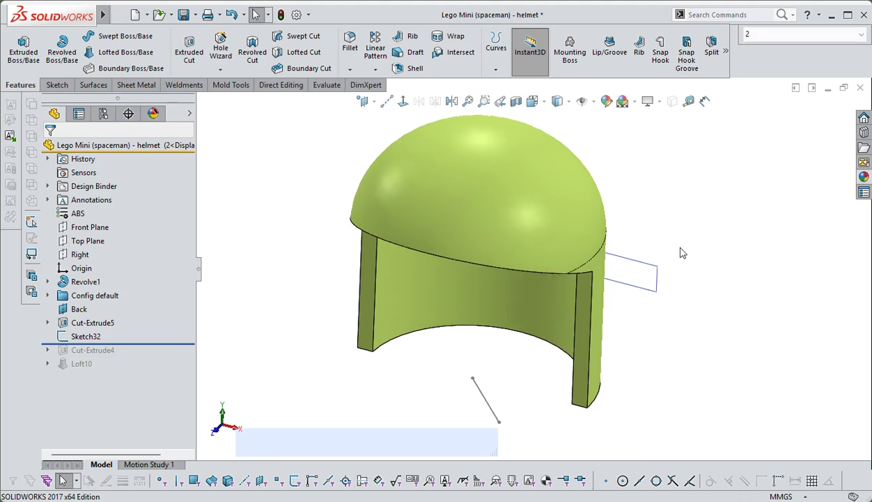
Project the 3.30 mm sketch line onto the domed face as a curve
click(496, 47)
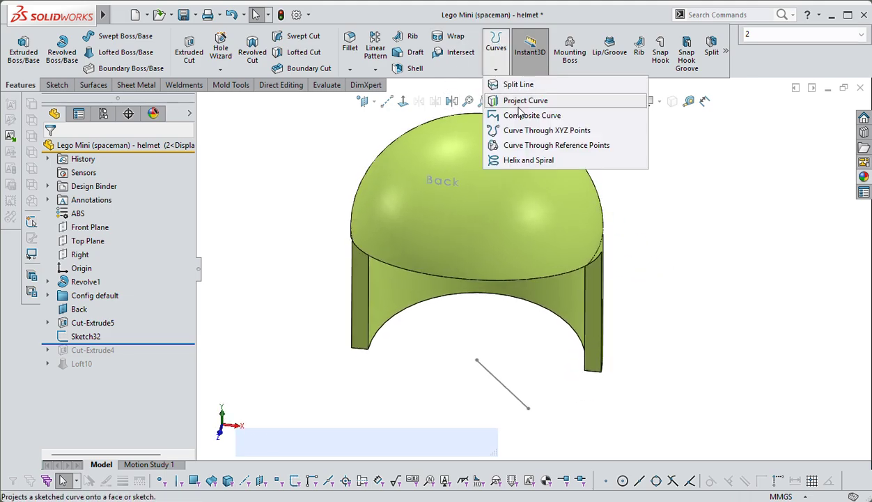
click(526, 100)
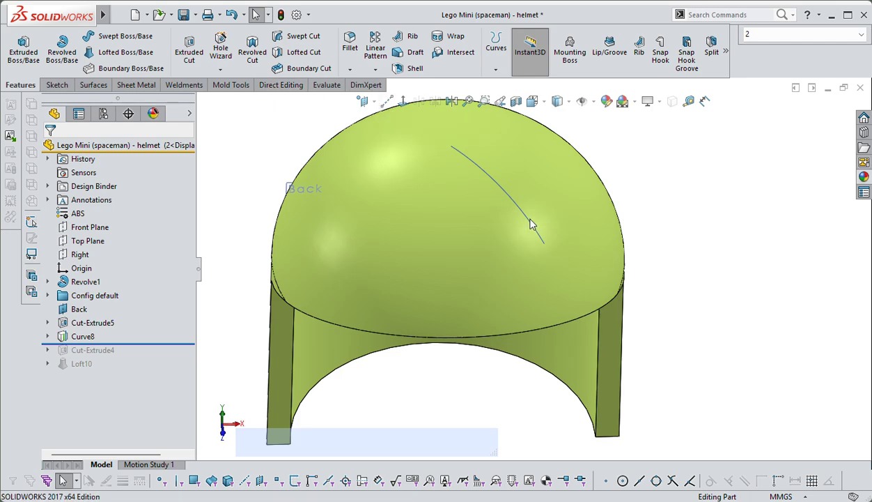
Create reference plane Plane7 perpendicular to the projected curve at its end point
click(532, 225)
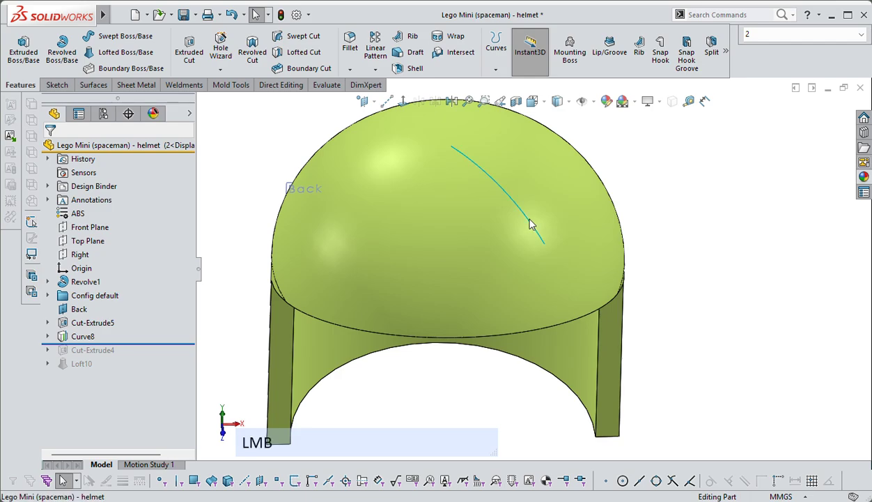
click(531, 224)
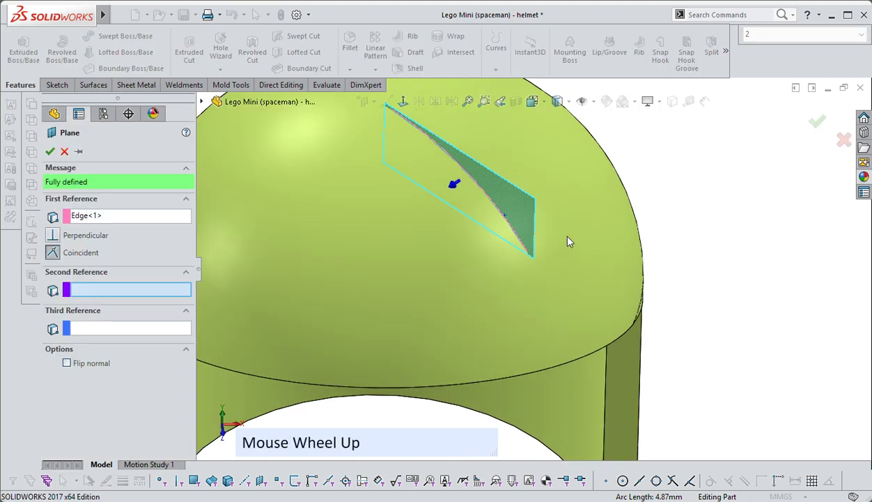
scroll(up, 3)
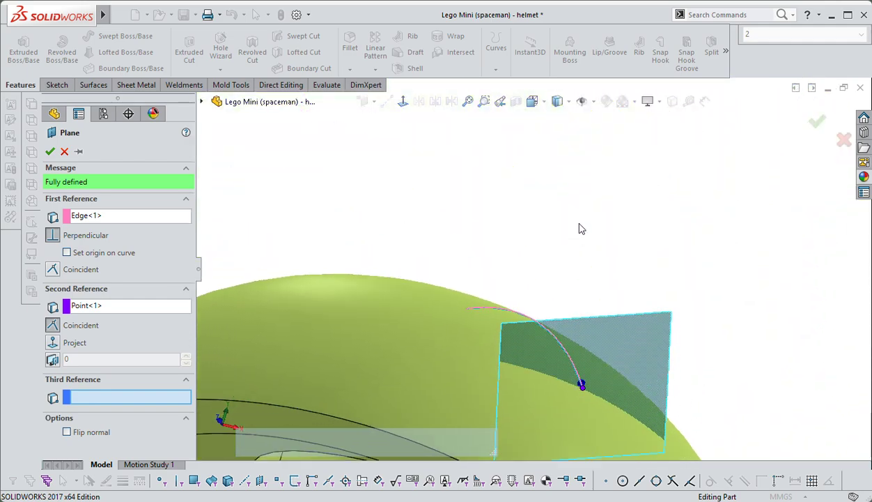
click(50, 150)
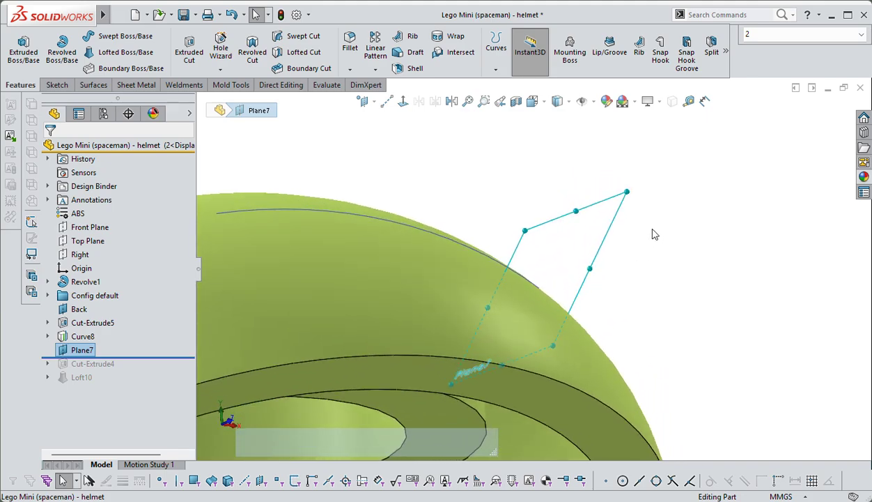
Sketch a line on Plane7 through the curve end point, crossing the dome outline
right_click(82, 350)
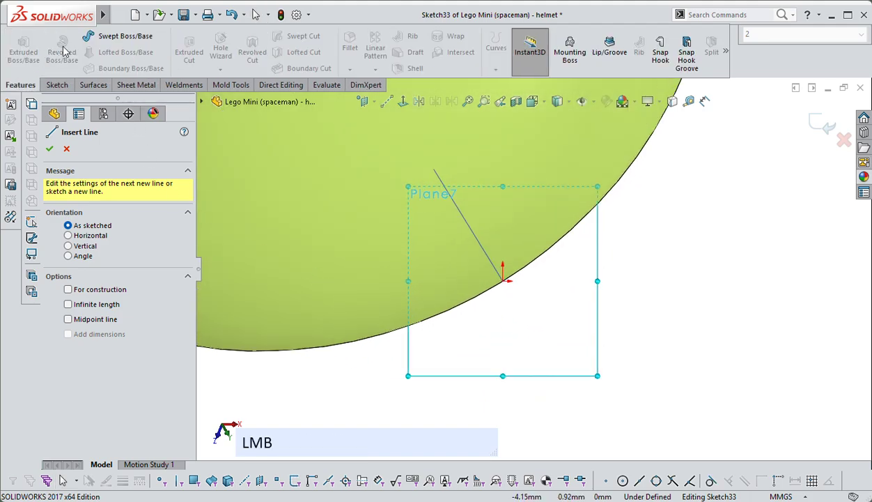
click(55, 85)
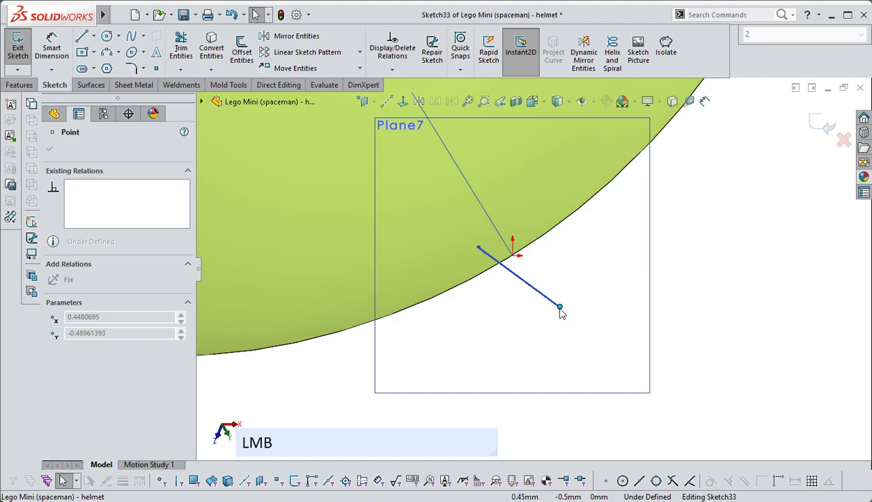
drag(561, 307, 592, 352)
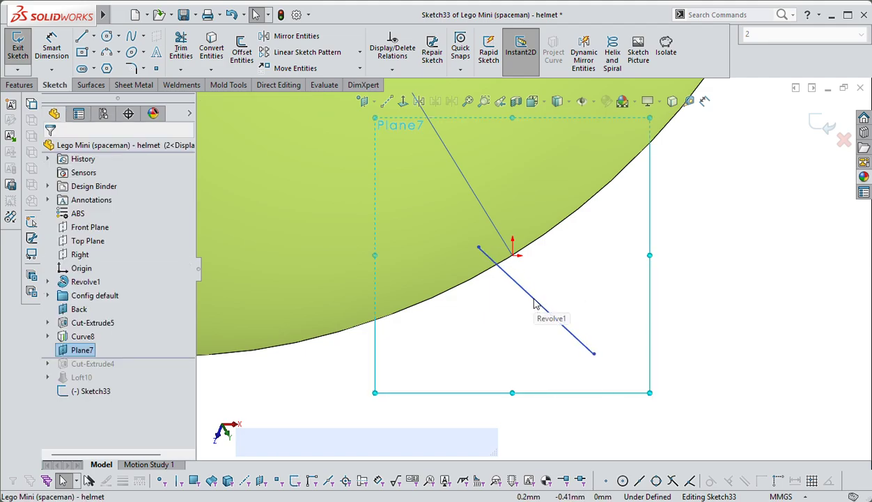
click(536, 307)
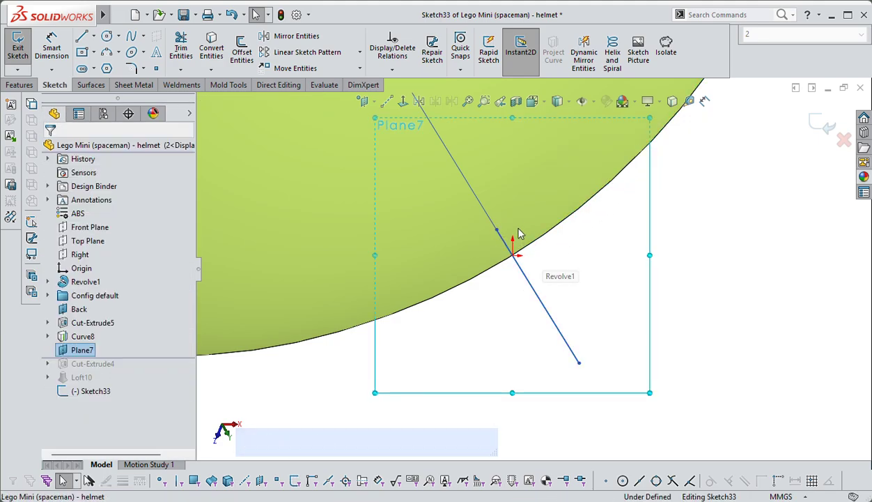
mouse_move(544, 202)
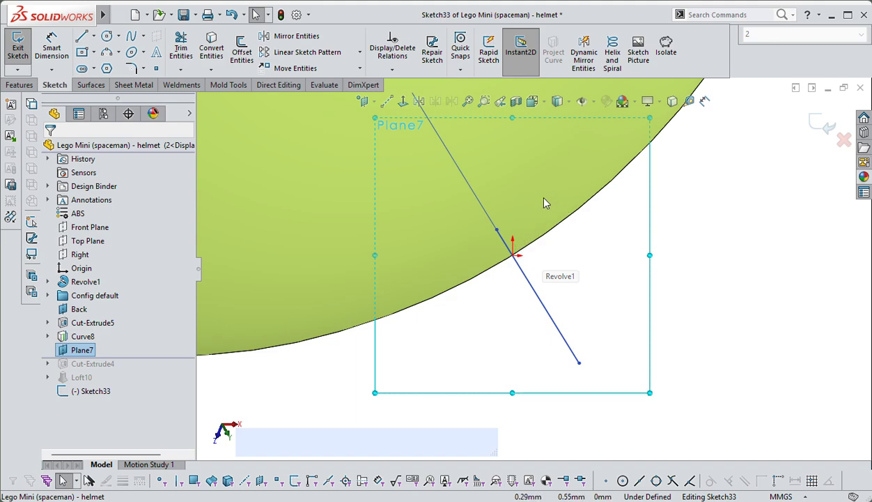
mouse_move(572, 215)
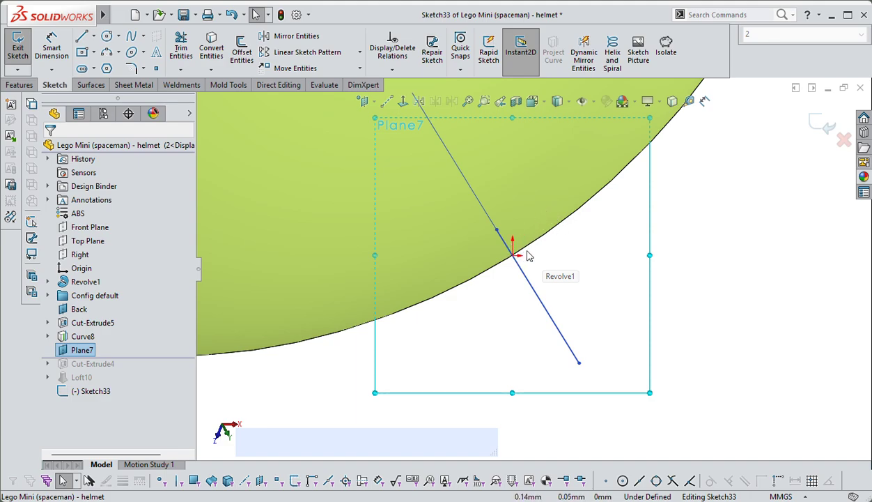
mouse_move(228, 85)
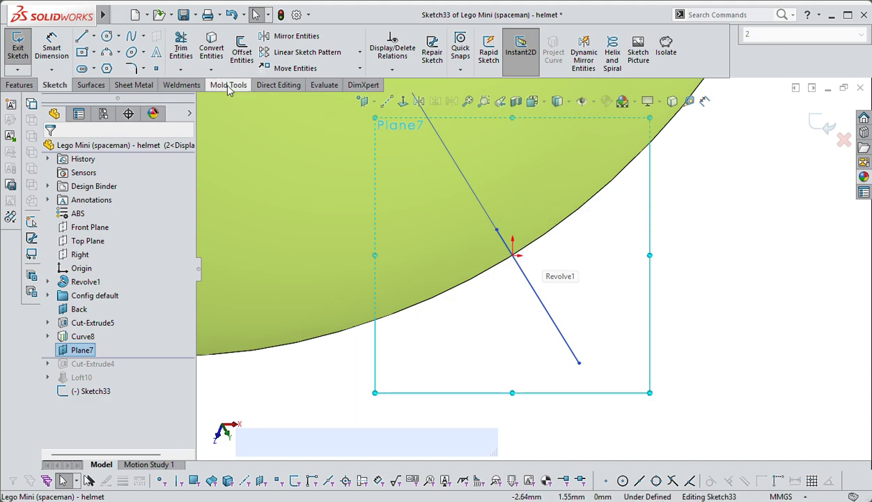
mouse_move(156, 68)
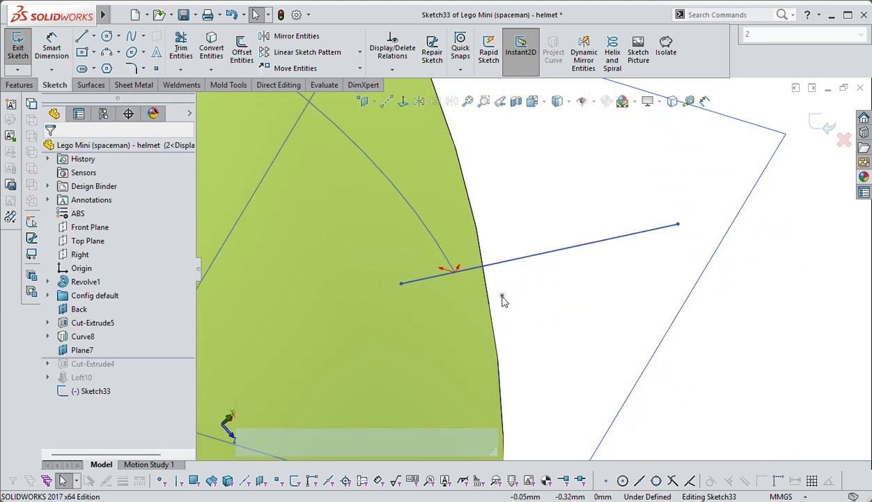
Dimension the line's 0.29 offset from the curve point and its length
click(449, 268)
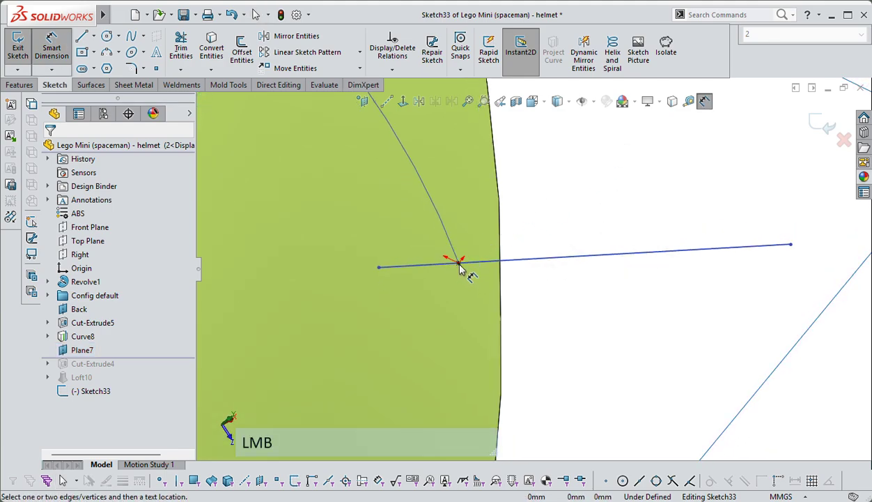
click(379, 268)
text(.2)
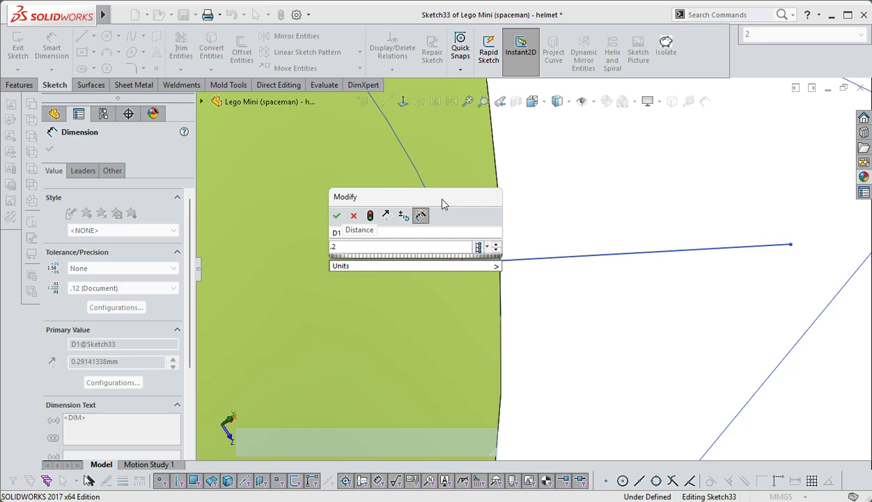
click(337, 214)
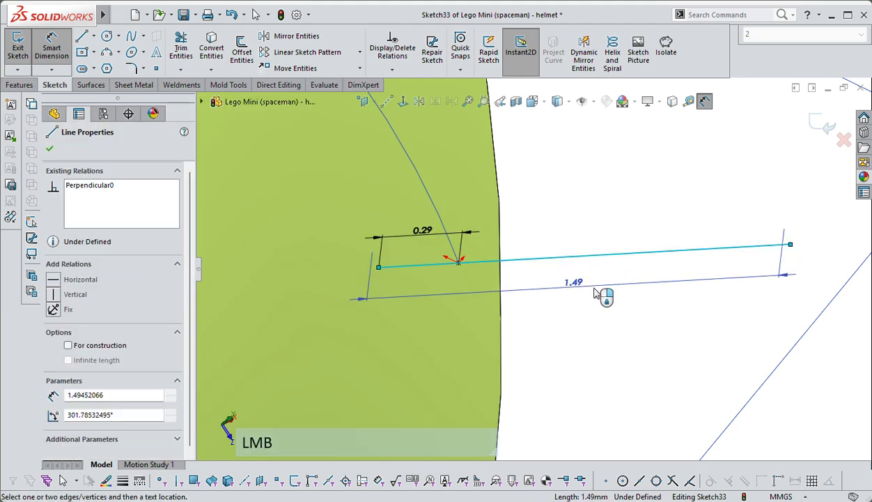
click(574, 281)
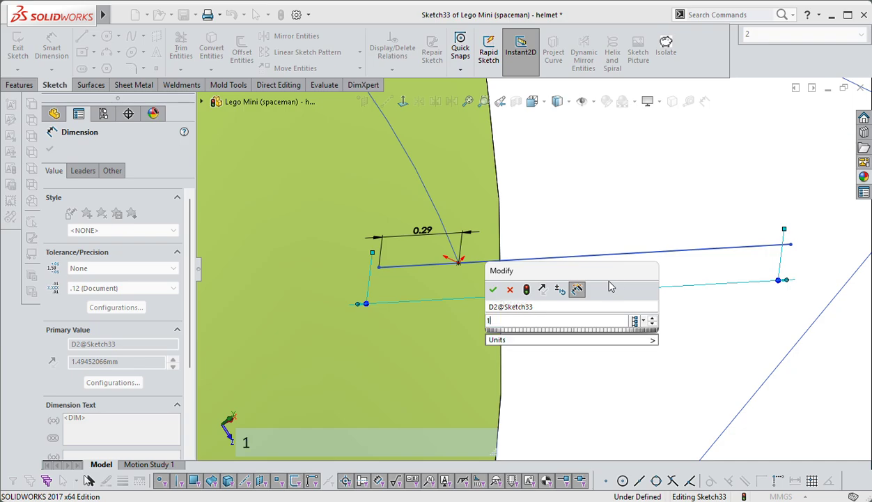
text(.)
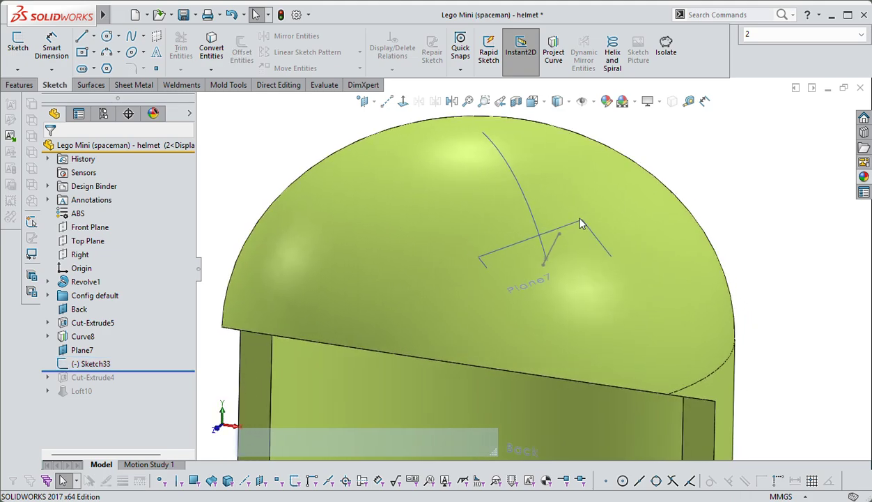
Define a plane coincident with the line end point and tangent to the dome face
click(81, 349)
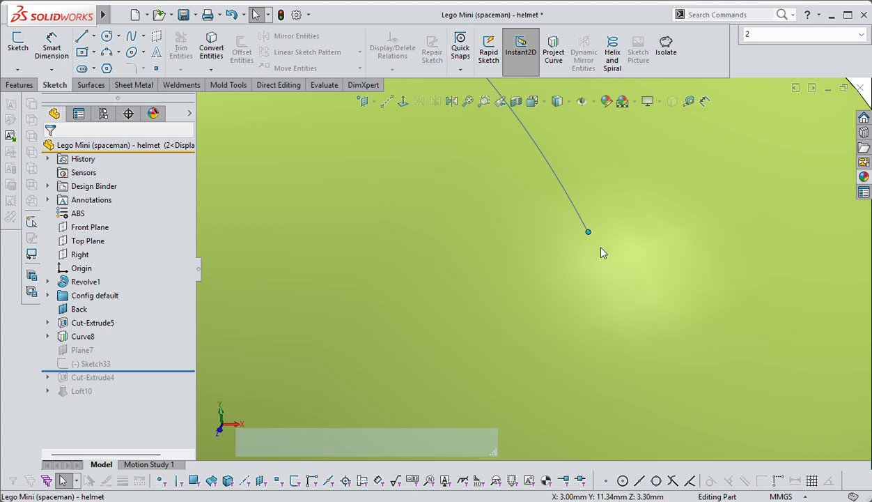
key(shift)
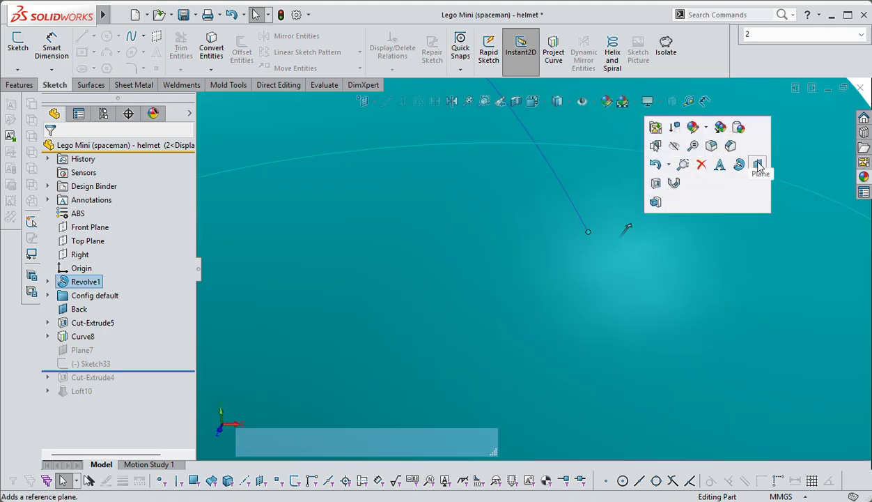
click(757, 165)
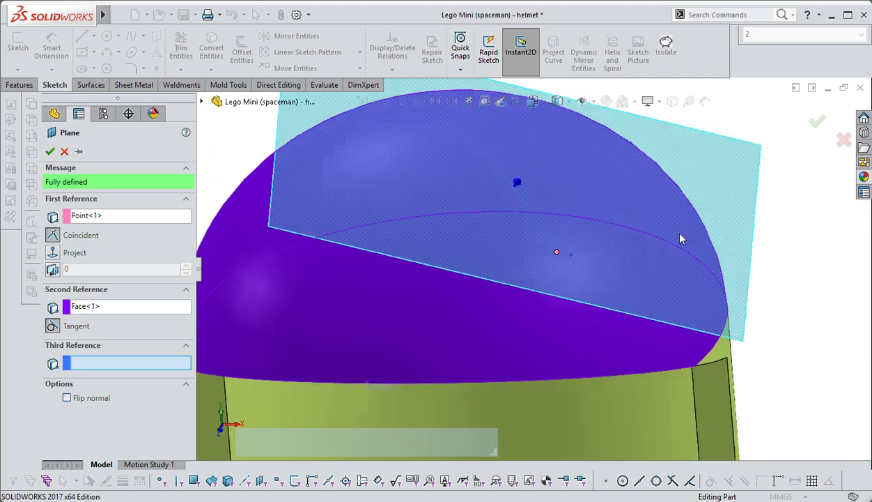